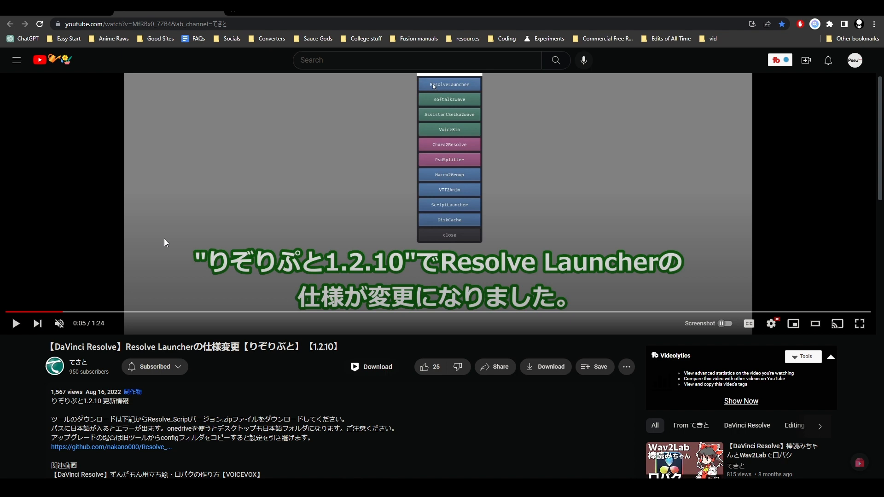
Follow the github.com/nakano000/Resolve_Script link in the video description.
scroll("down", 3)
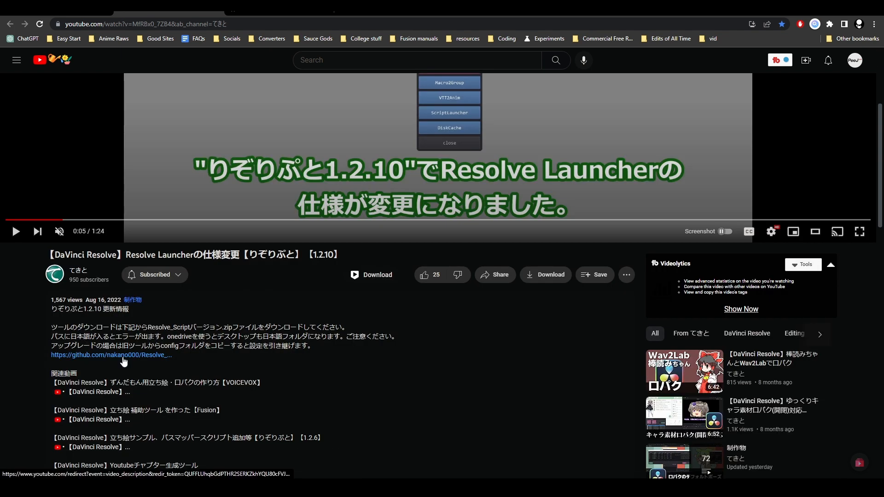
left_click(111, 355)
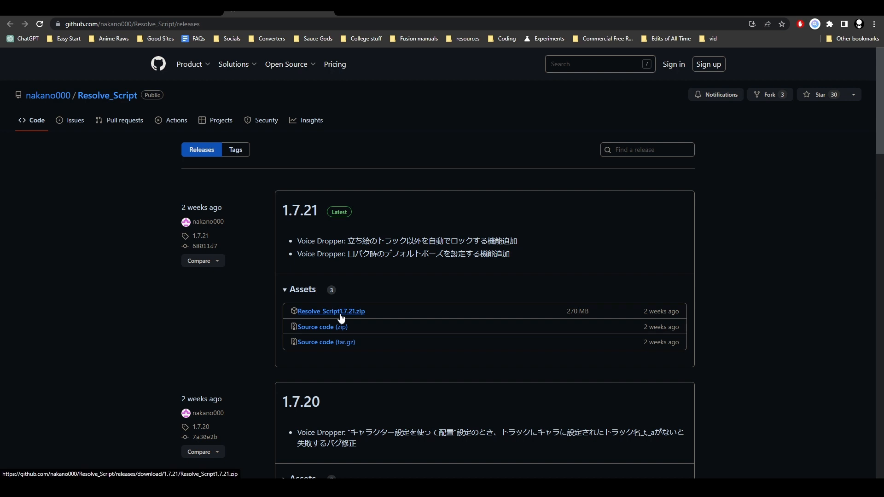
mouse_move(468, 223)
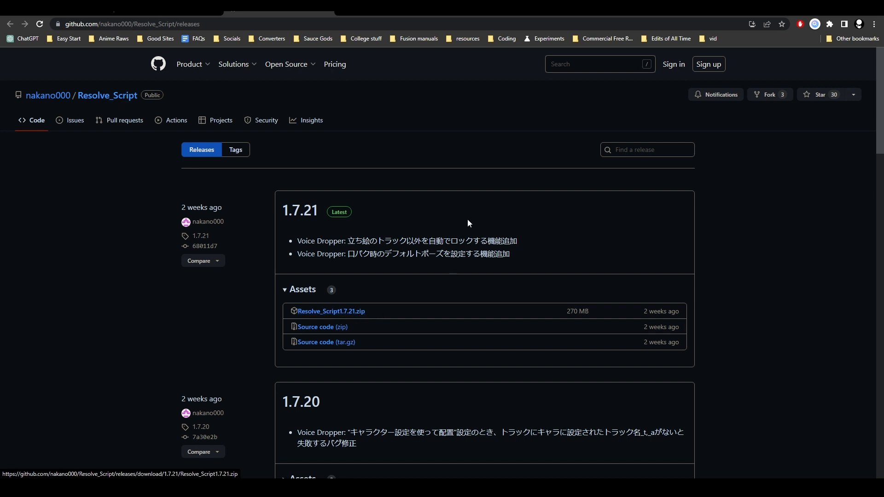
mouse_move(372, 299)
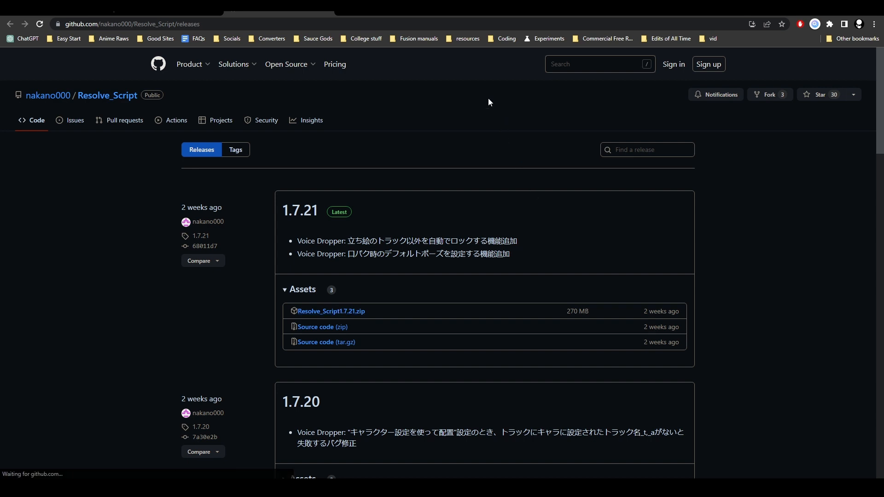
Save the Resolve_Script1.7.21 zip into a new Documents\Tekito folder.
left_click(331, 311)
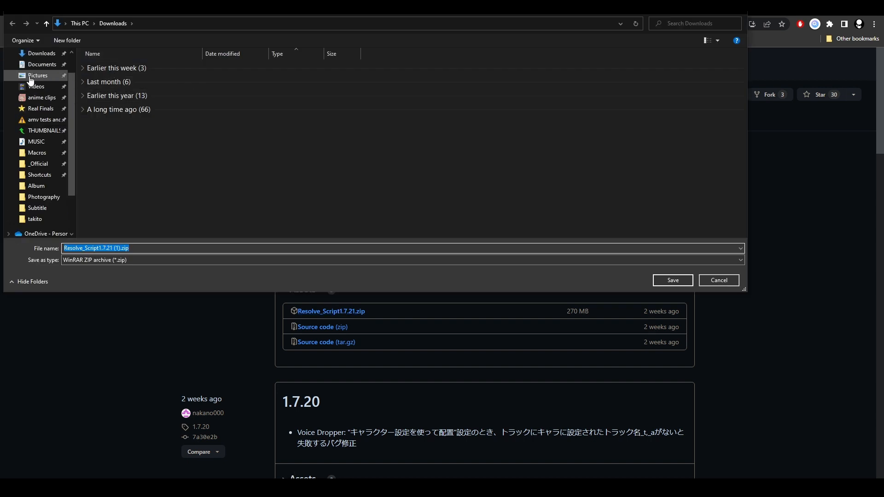
left_click(42, 65)
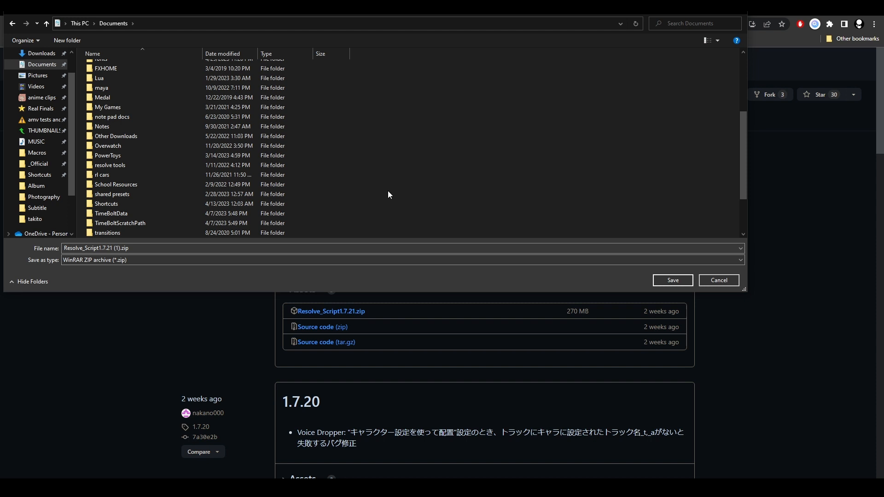
left_click(67, 40)
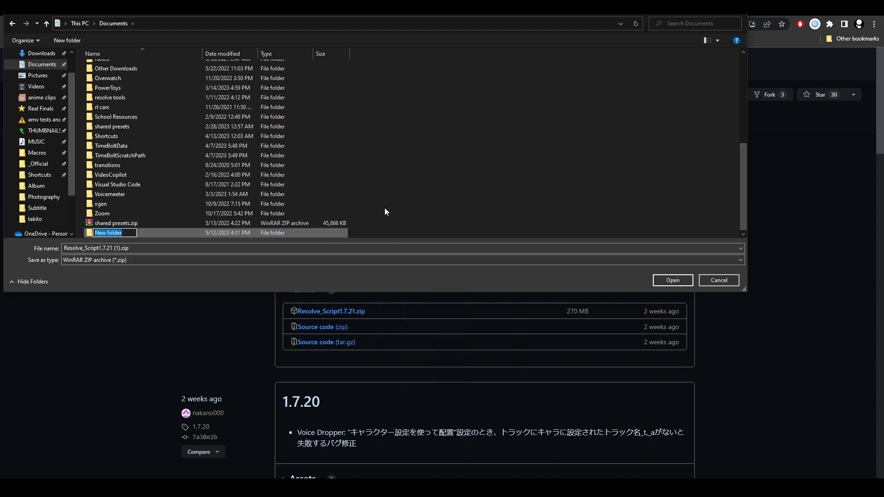
type("Tek")
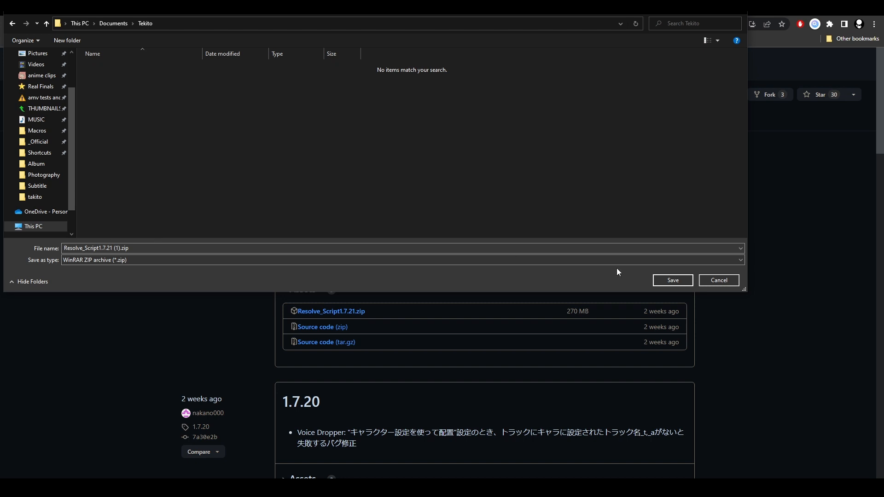
left_click(671, 281)
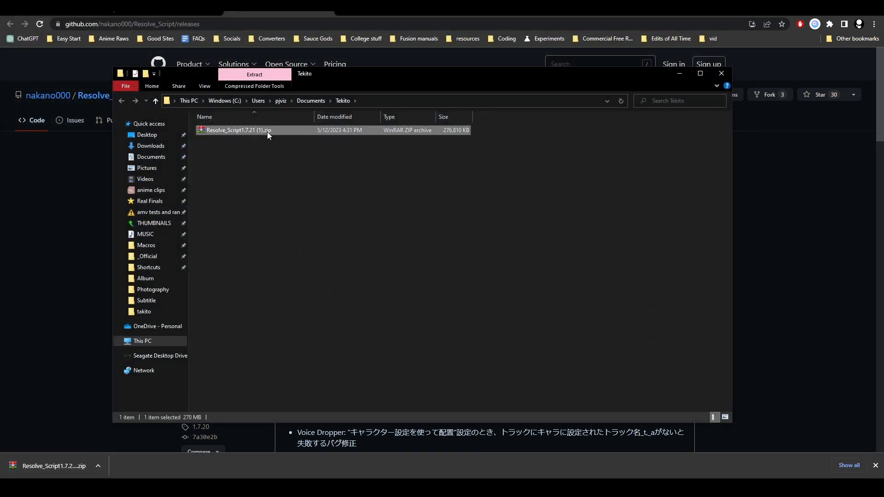
Extract the Resolve_Script zip here to unpack AHK, config, Scripts, Templates and the exe.
right_click(239, 130)
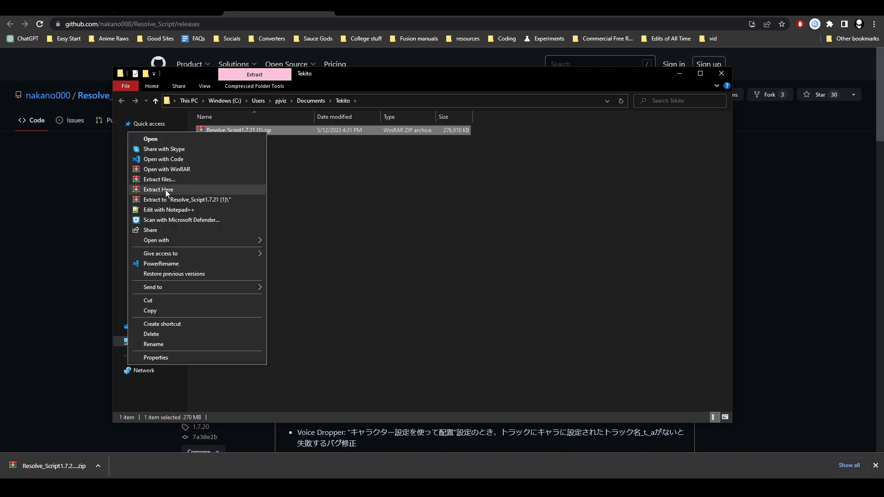
left_click(158, 189)
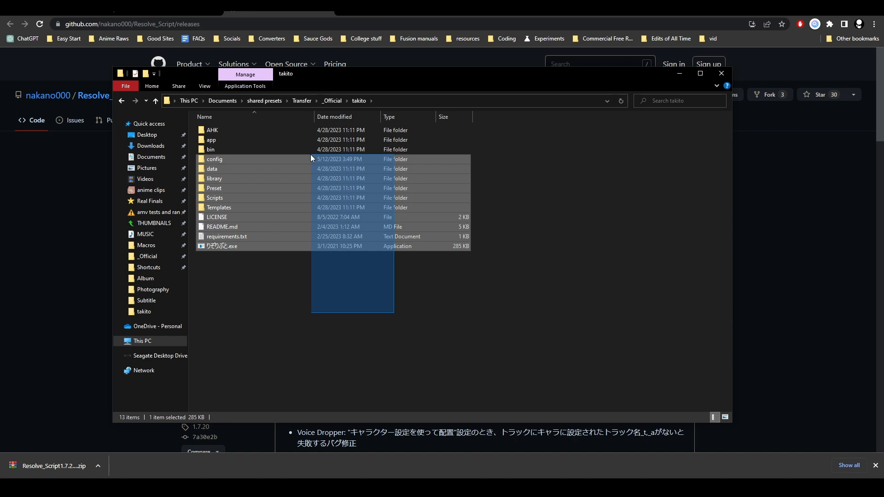
left_click(286, 287)
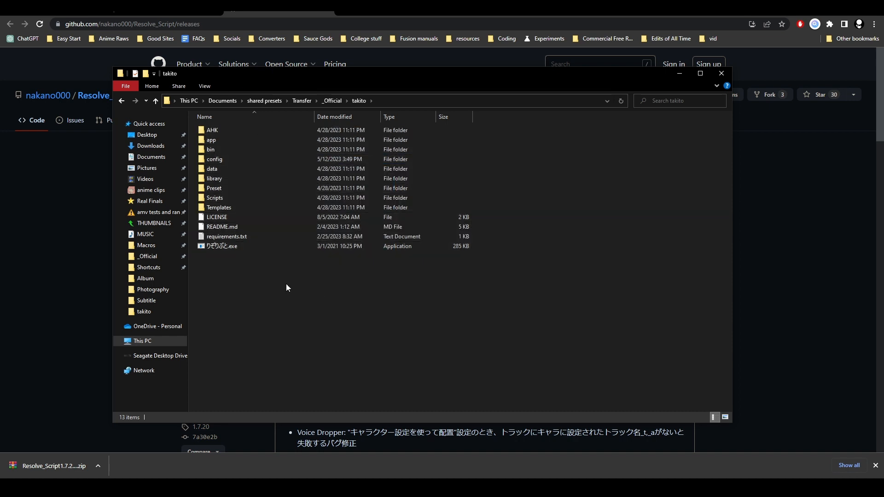
mouse_move(229, 246)
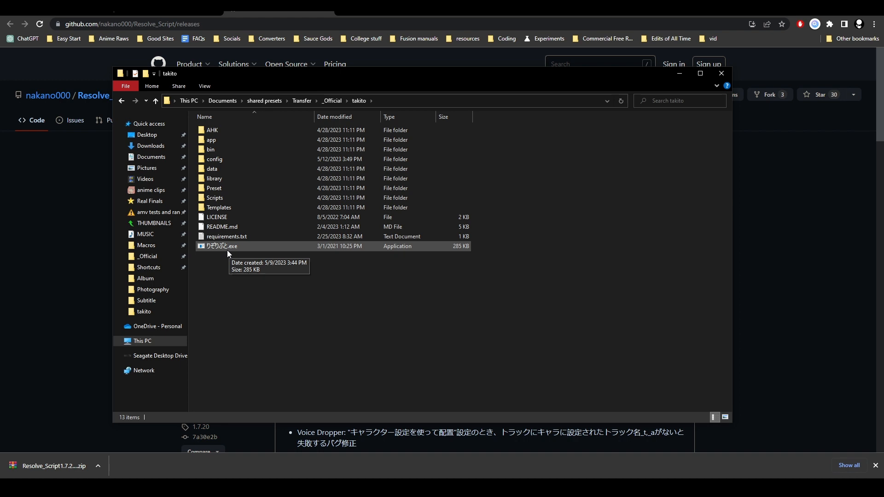
mouse_move(372, 272)
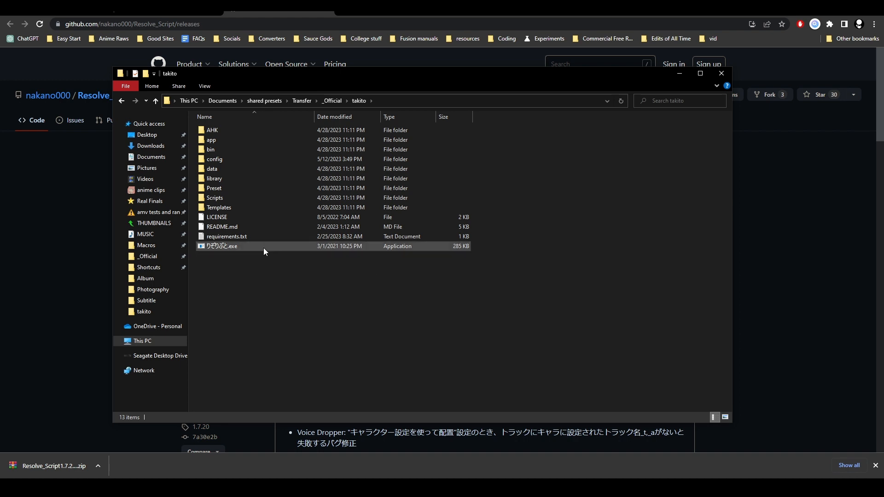
mouse_move(264, 247)
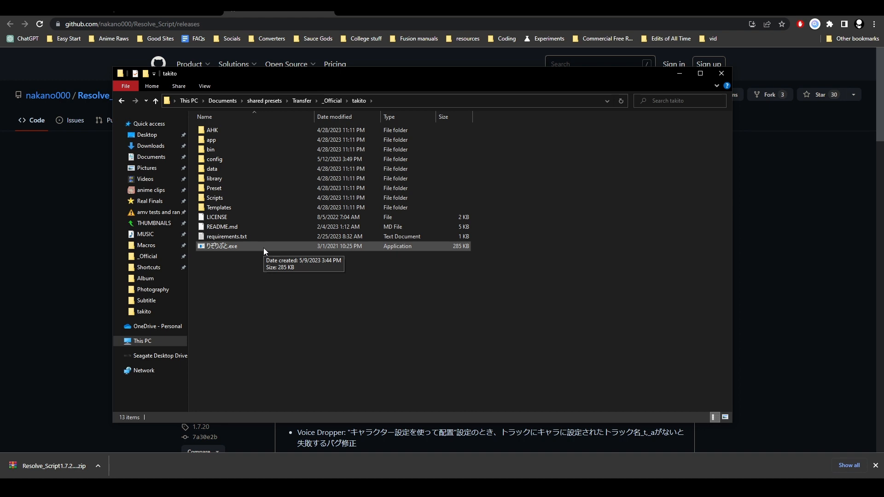
Send the launcher exe to the desktop as a shortcut and close Explorer.
right_click(266, 253)
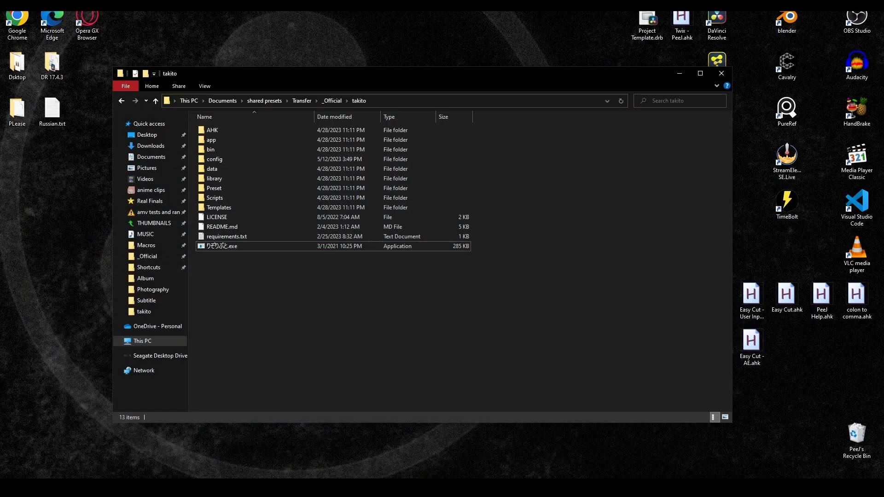
left_click(721, 73)
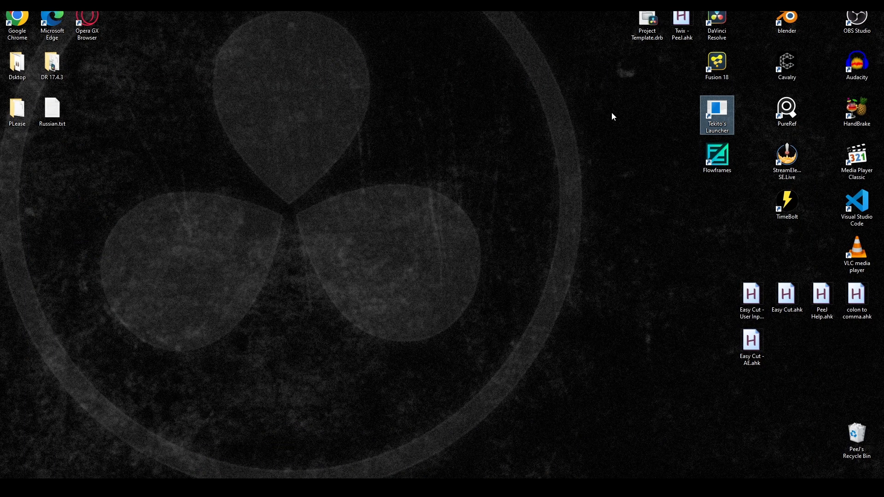
mouse_move(621, 154)
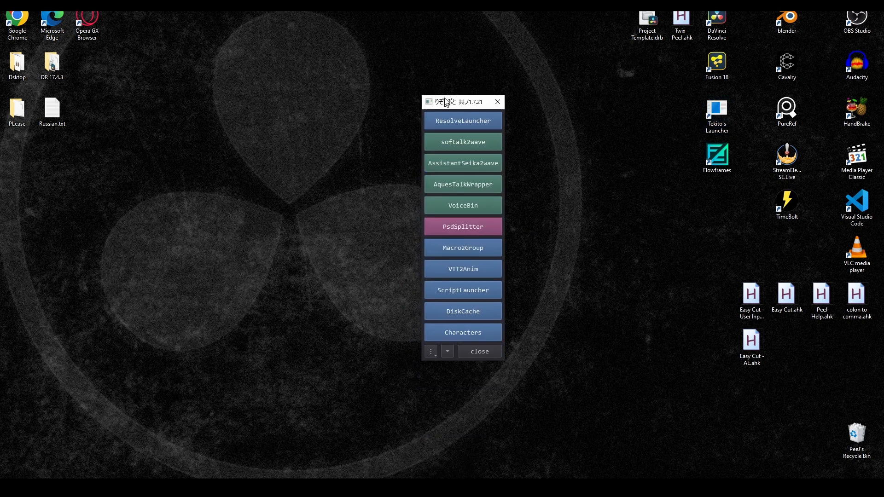
Open the ResolveLauncher settings and the Resolve Lua console.
left_click(462, 121)
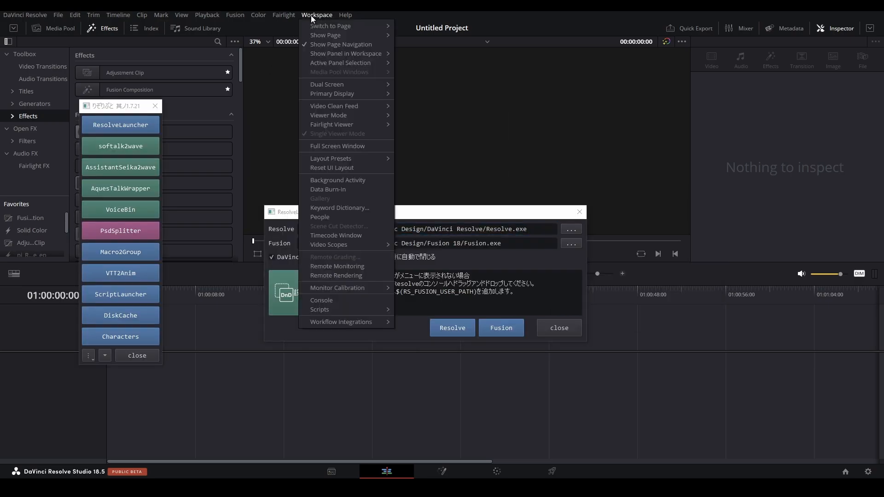
left_click(322, 300)
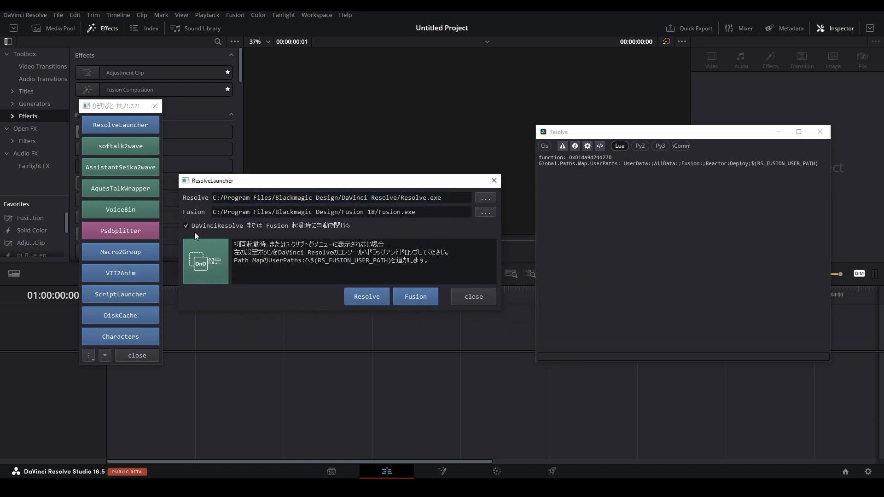
mouse_move(653, 80)
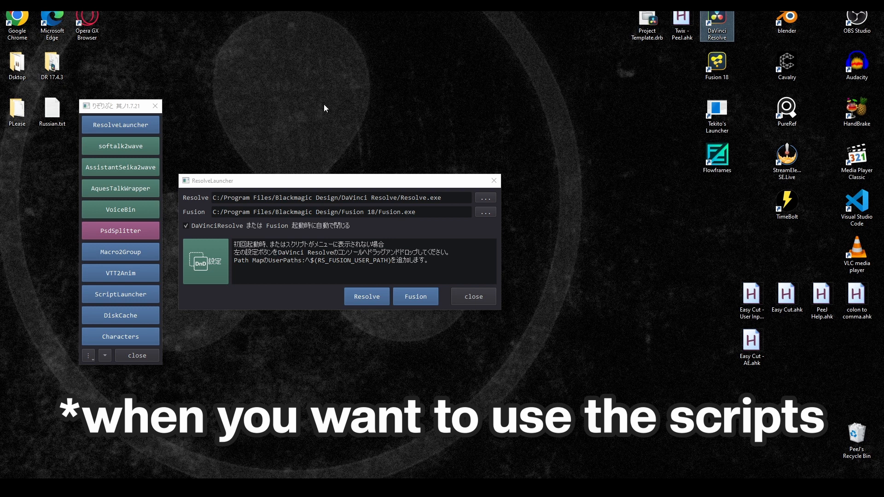
mouse_move(323, 186)
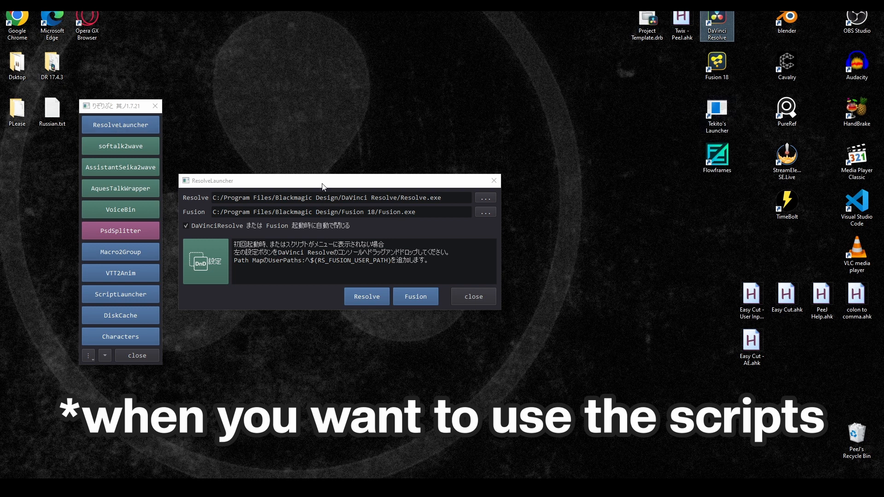
Launch Resolve, open the Tekito project and insert Transform nodes below the text nodes.
left_click(366, 297)
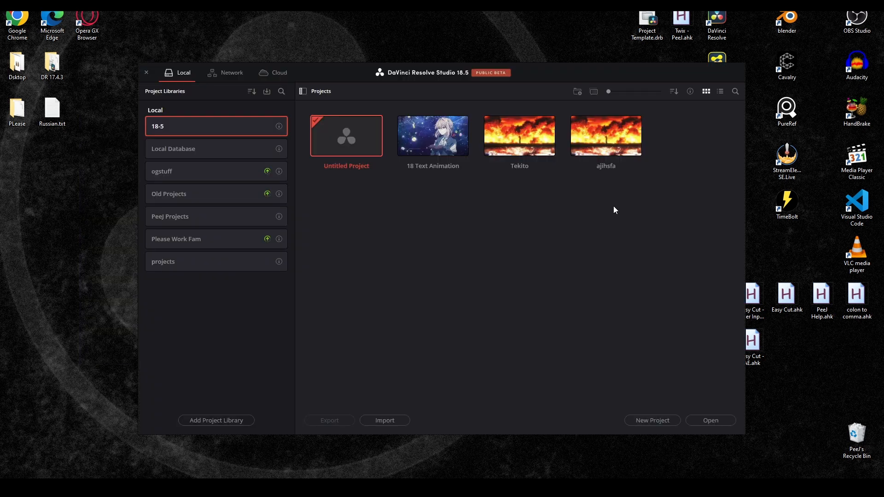
left_click(518, 135)
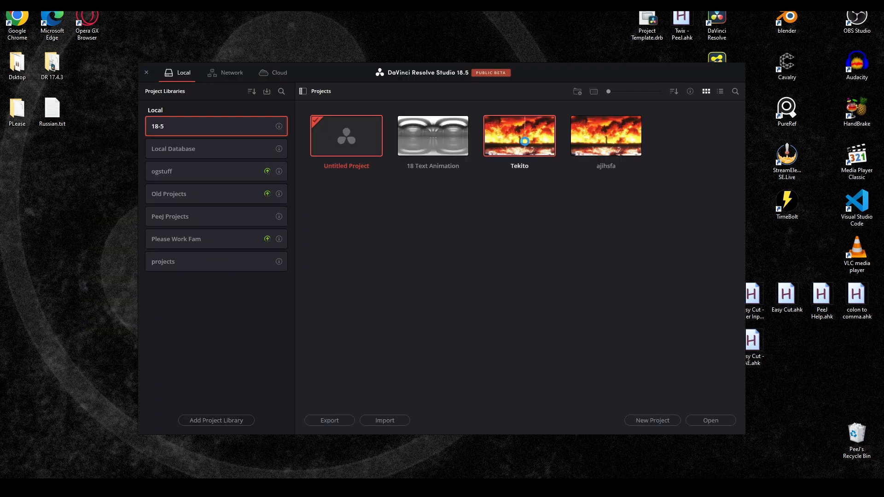
double_click(518, 135)
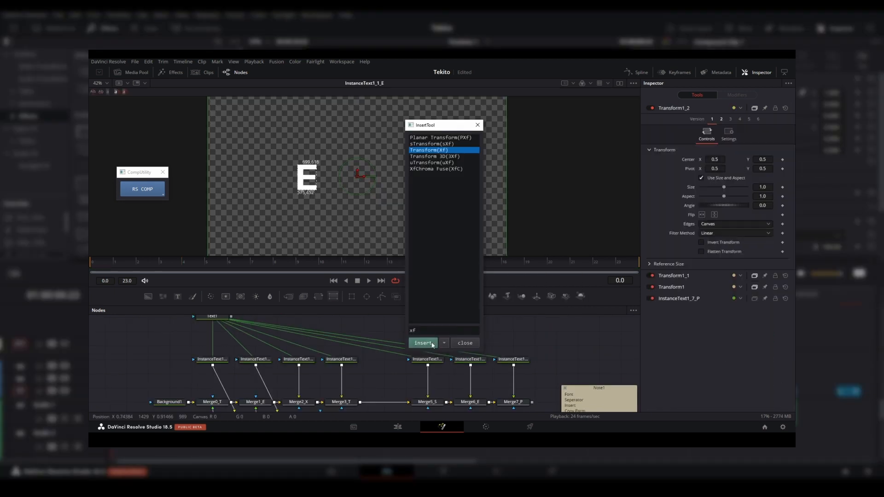
left_click(423, 343)
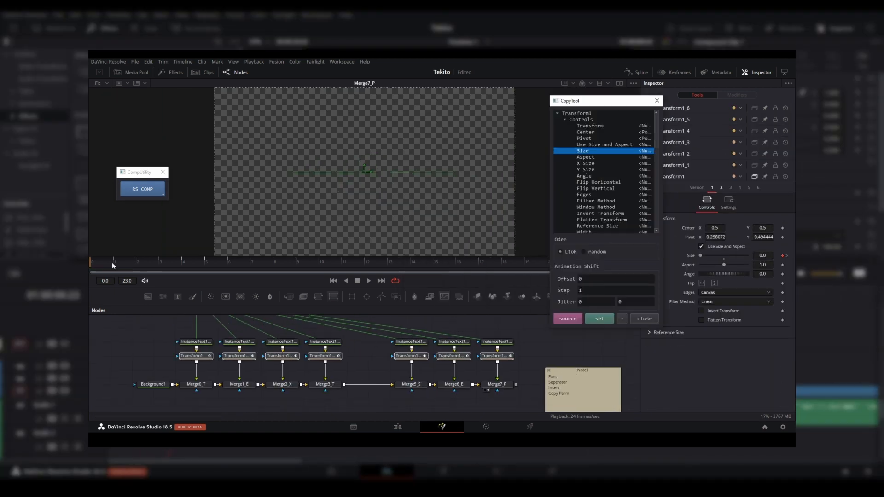